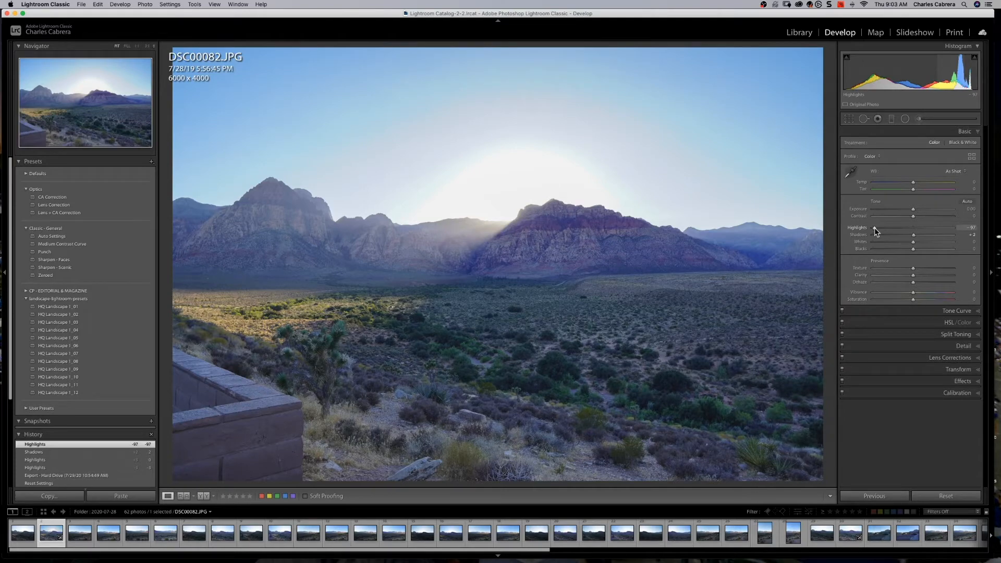
Compare the JPG and ARW sunset shots in Survey view, then open the ARW in Develop.
left_click(798, 32)
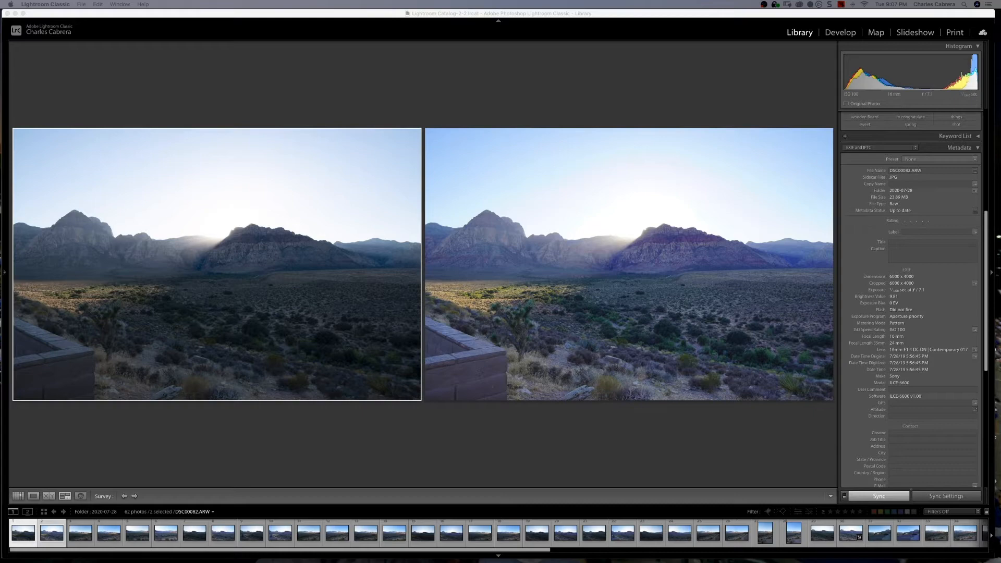
left_click(839, 32)
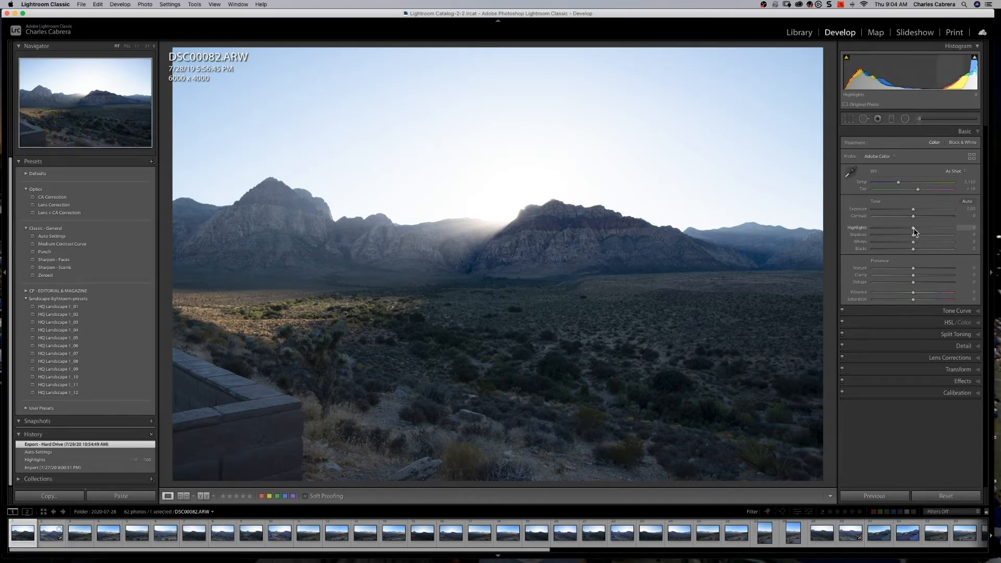
Drag Highlights to -100 and Shadows to about +48, and raise Contrast and Vibrance.
left_click_drag(913, 227, 879, 228)
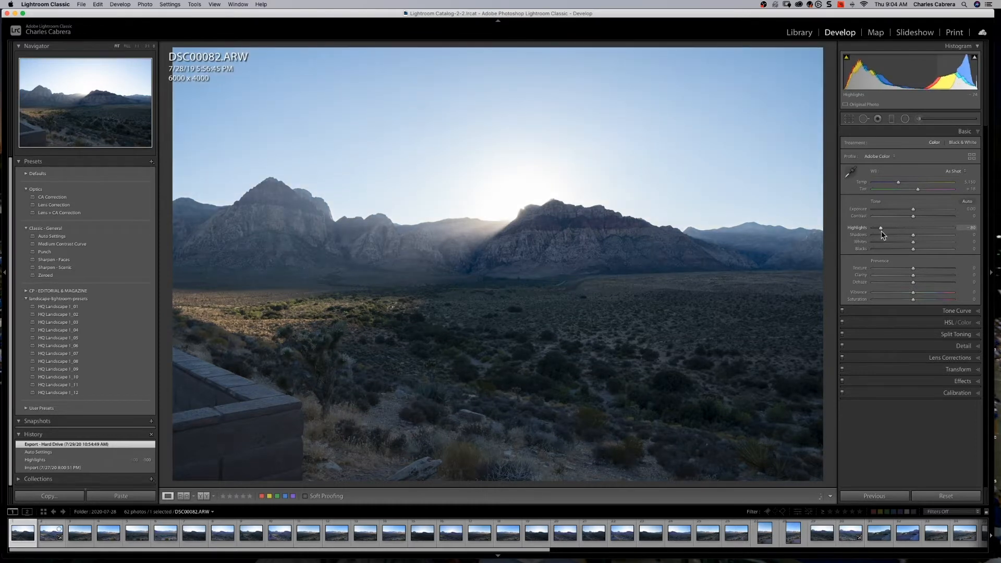
left_click_drag(879, 227, 873, 227)
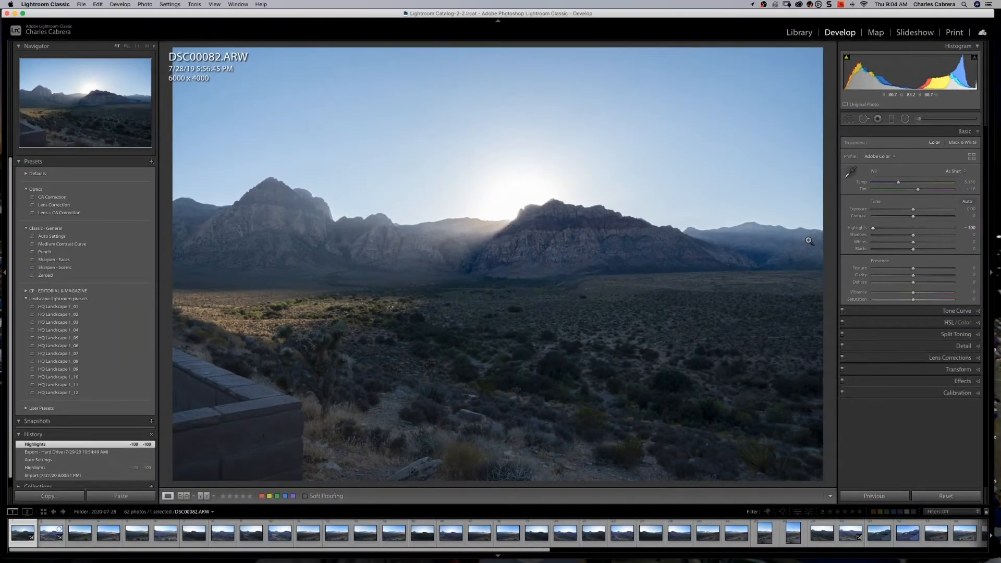
left_click_drag(912, 234, 930, 234)
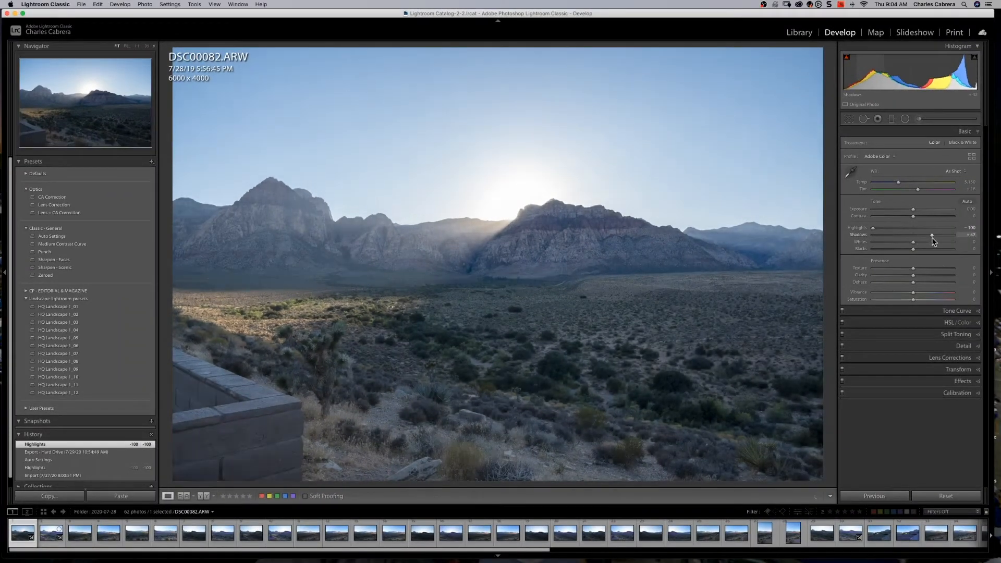
left_click_drag(917, 234, 928, 234)
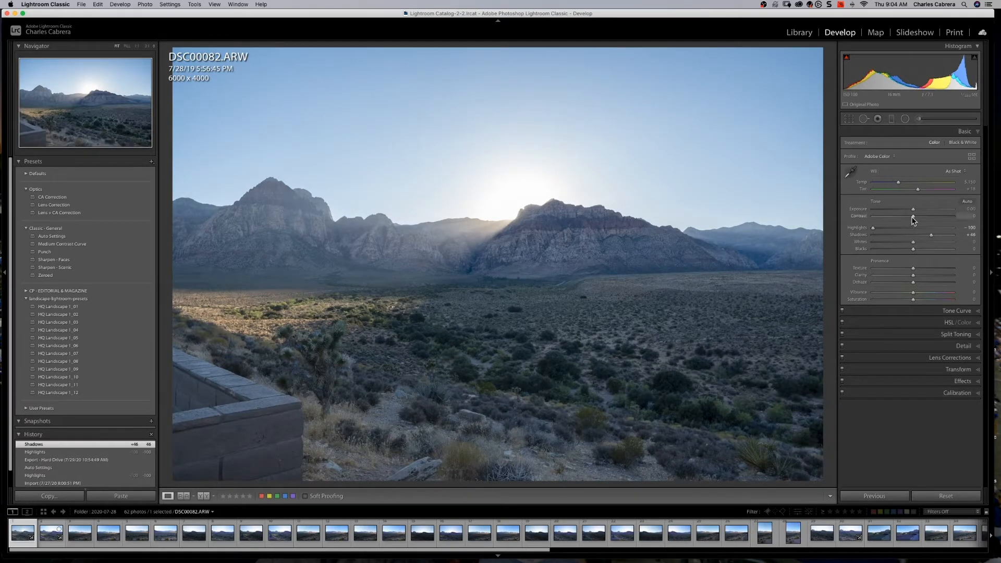
left_click_drag(910, 216, 915, 216)
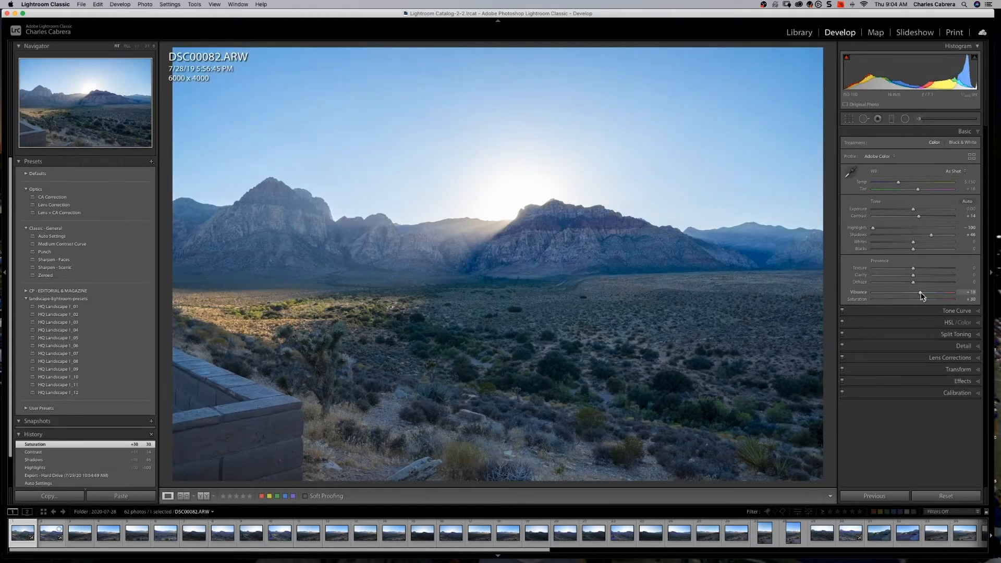
left_click_drag(922, 292, 920, 292)
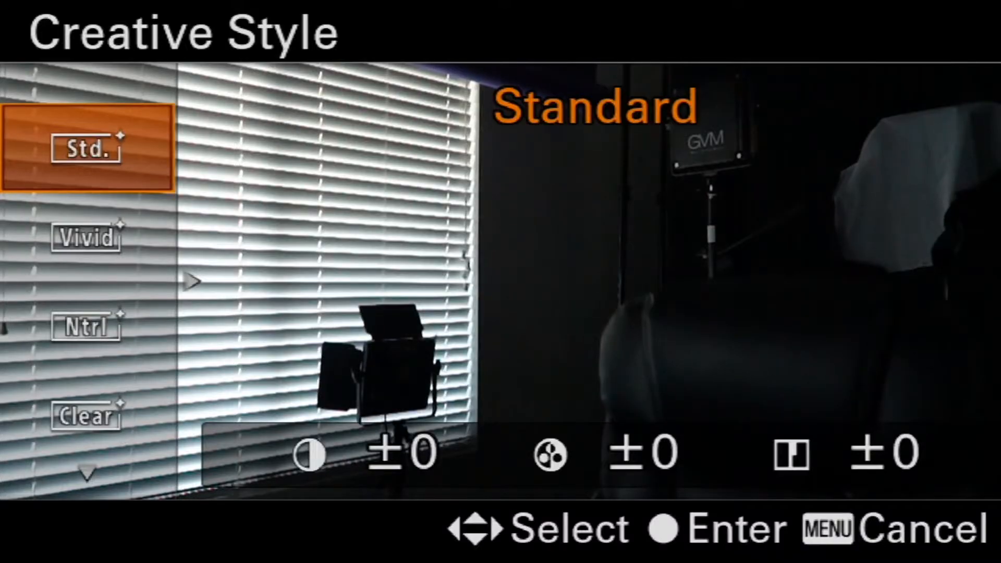
Step through the Creative Style presets Neutral, Clear and Portrait down to Autumn leaves.
key("Down")
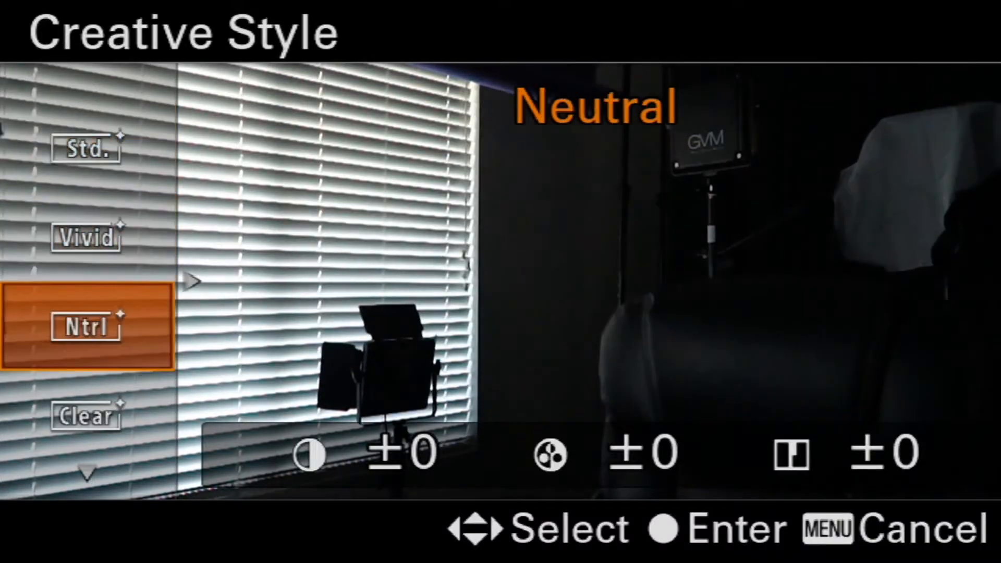
key("Down")
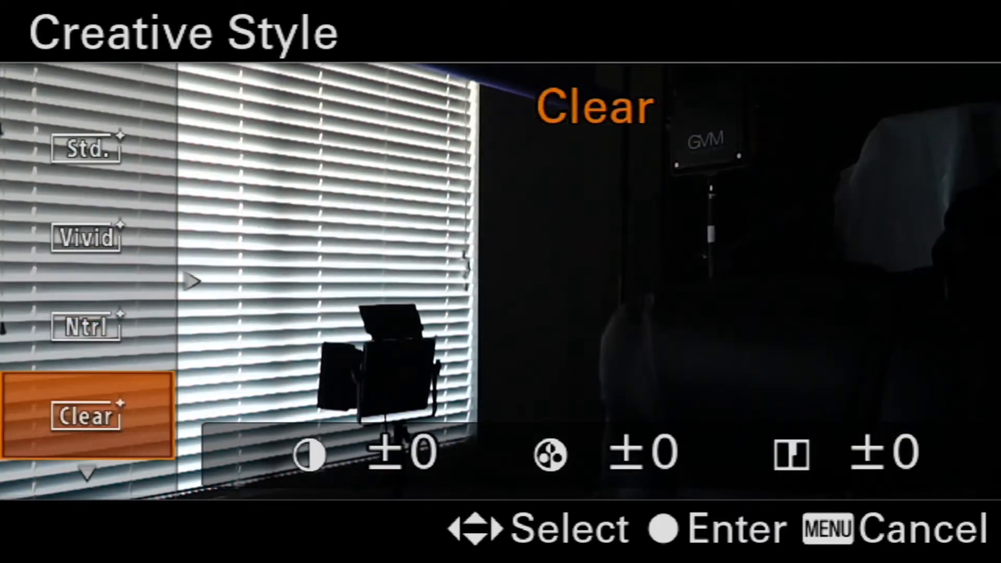
key("Down")
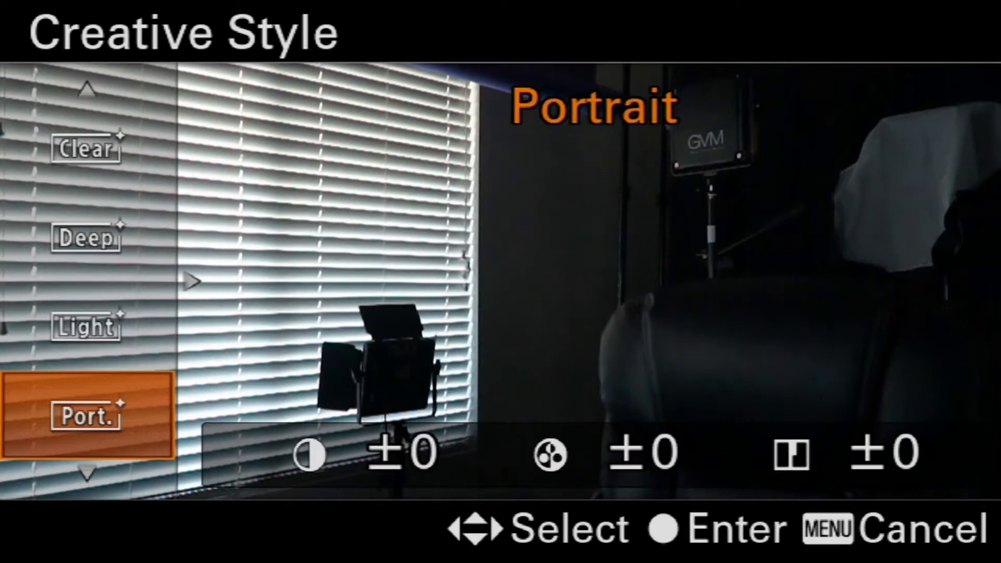
scroll("down", 3)
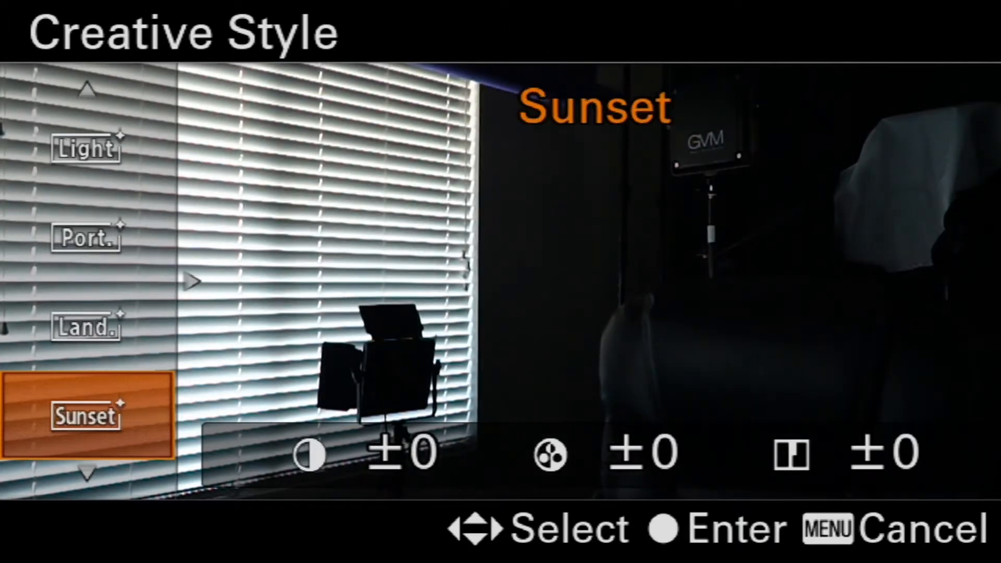
scroll("down", 3)
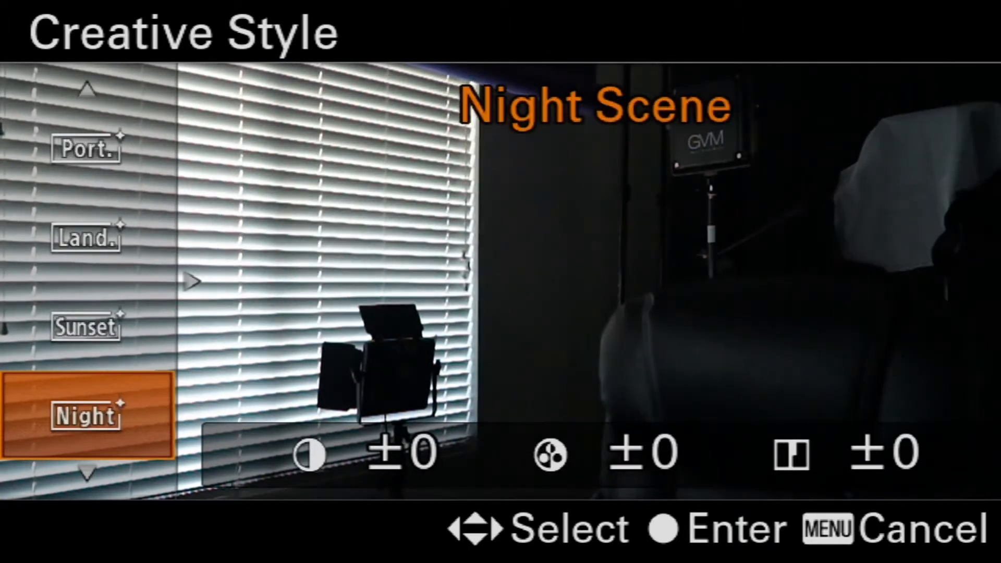
key("Down")
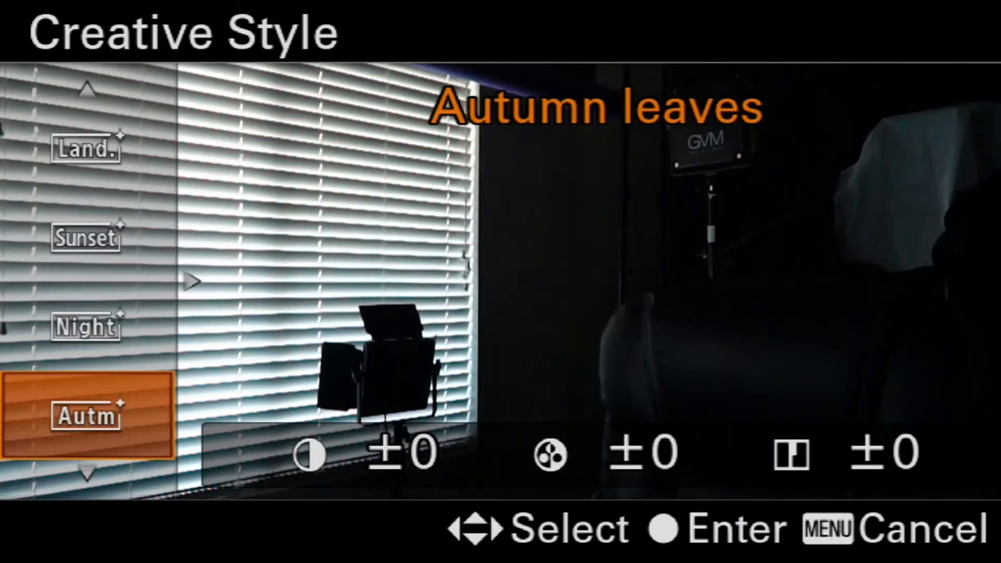